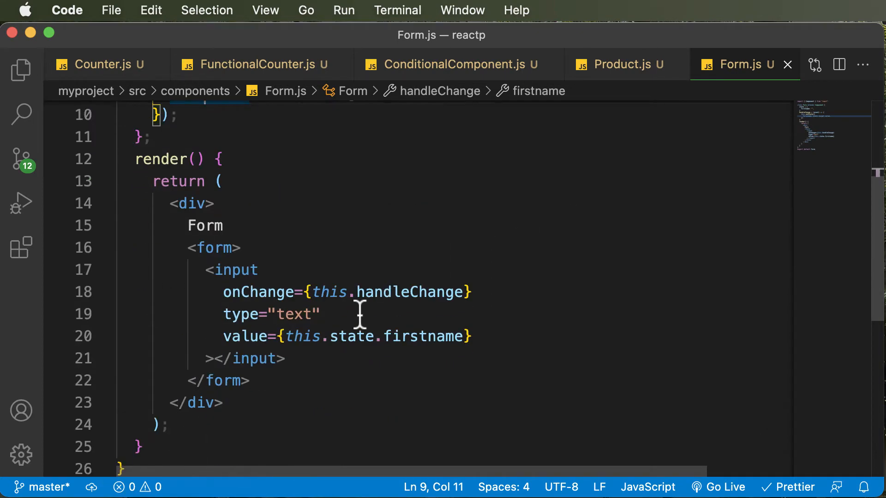
Step: Add a second <input type="text"> element on a new line below the first-name input
double_click(350, 337)
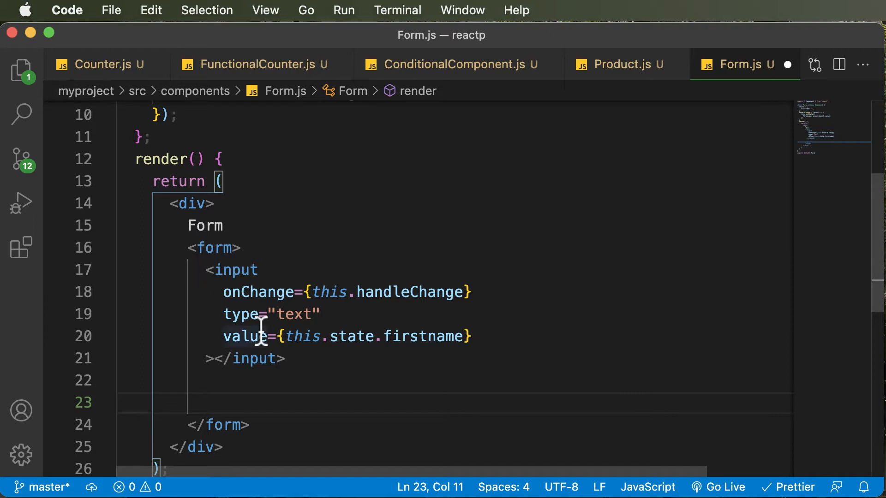
text(<input></input>)
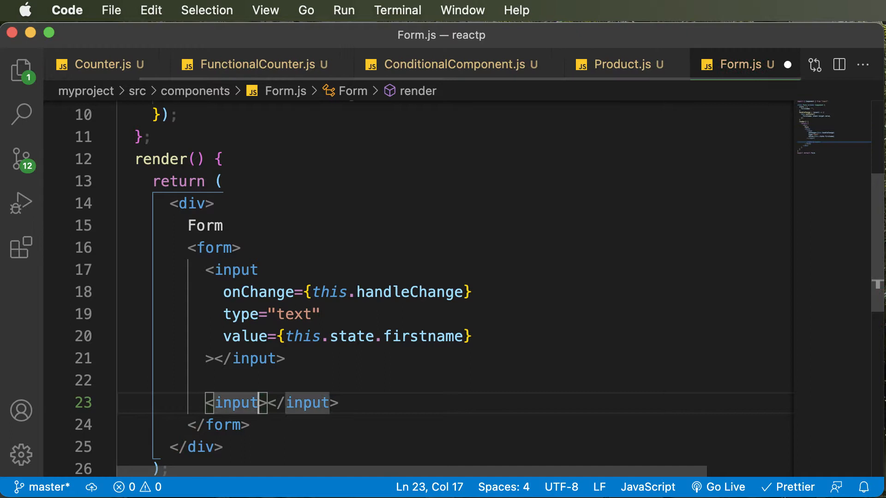
text(type=)
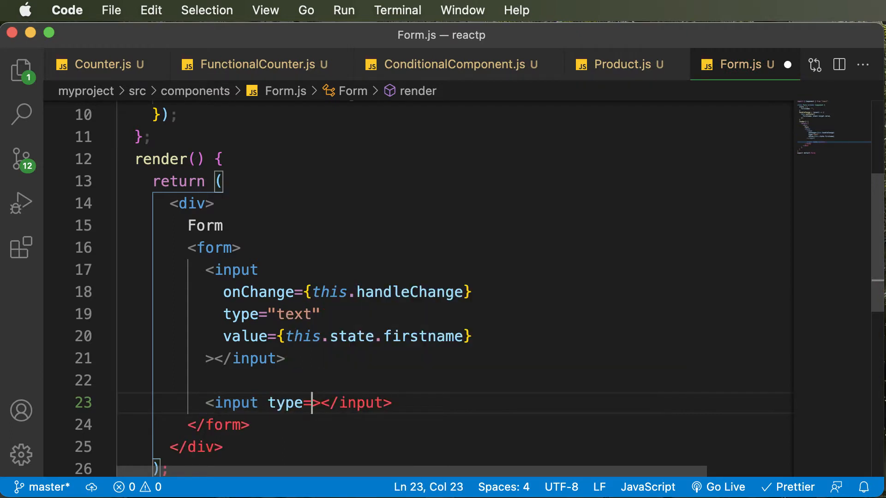
text("text")
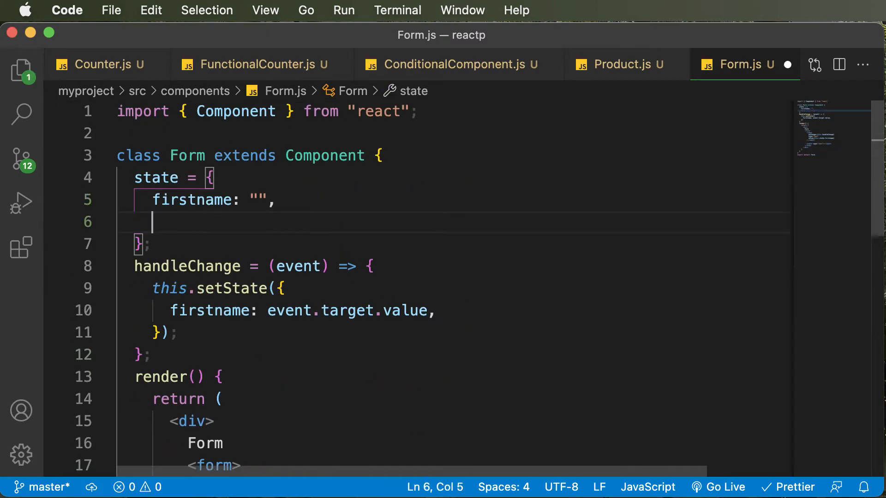
Step: Add lastname: "" to the Form state object and select that line
text(last)
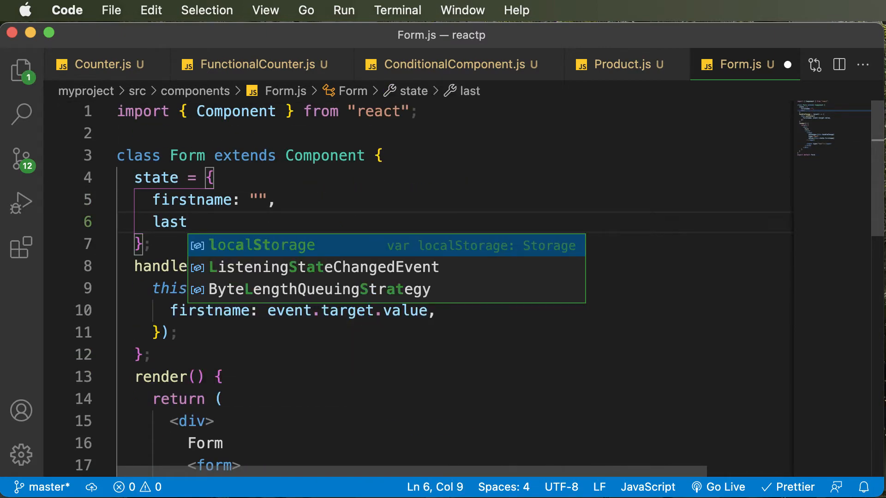
text(name:"")
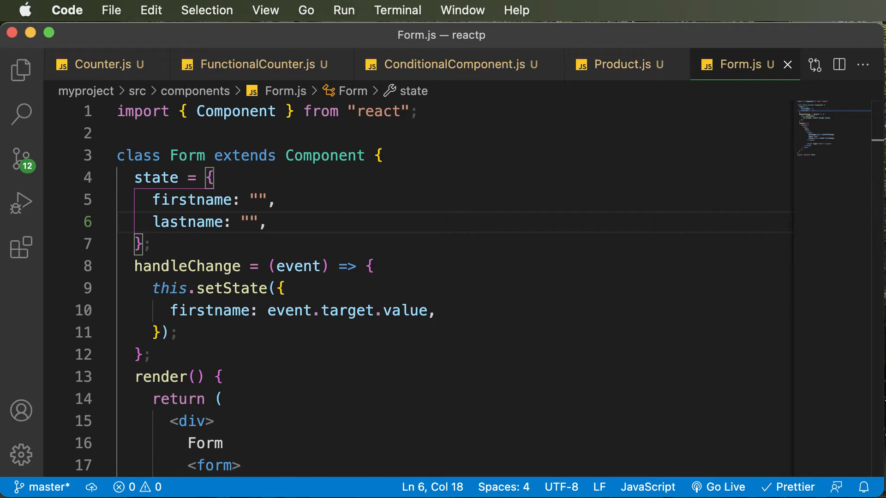
drag(144, 221, 265, 221)
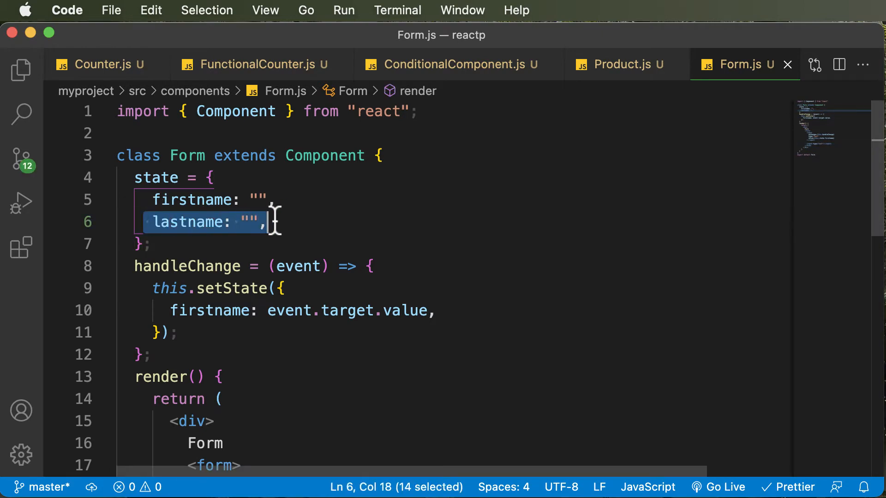
Step: Bind the second input's value to {this.state.lastname}
scroll(down, 3)
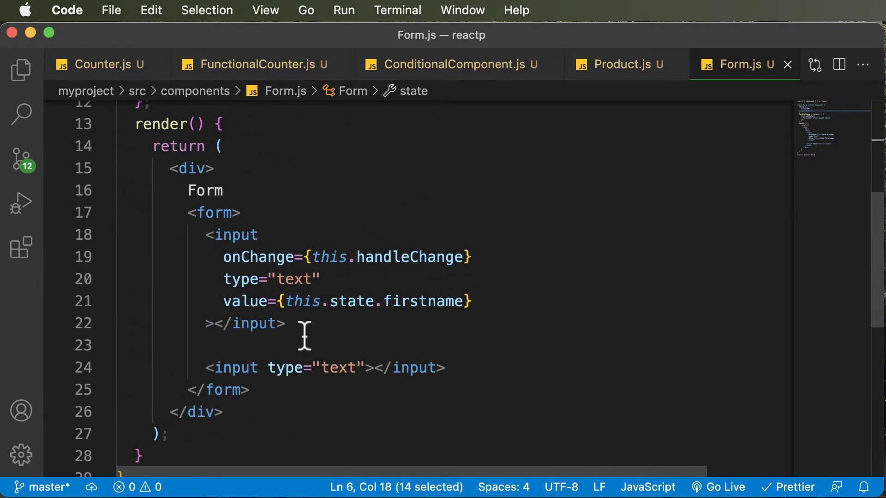
mouse_move(234, 368)
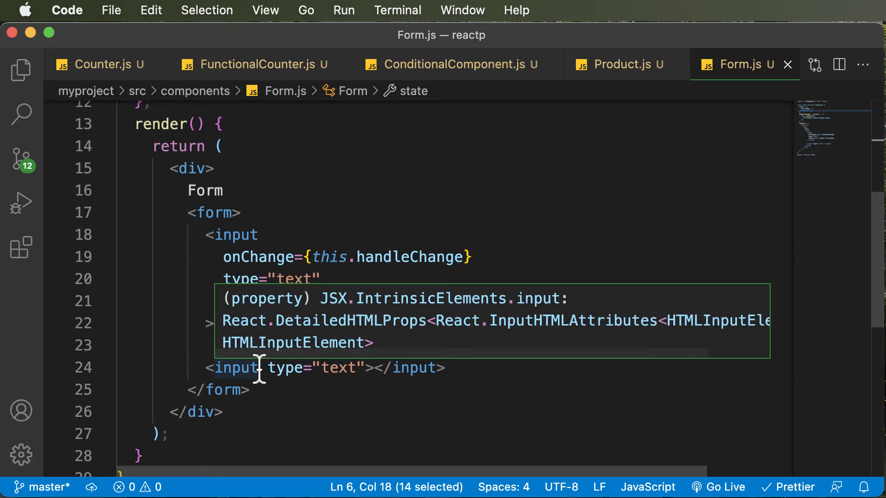
text(value={this.state.firstname})
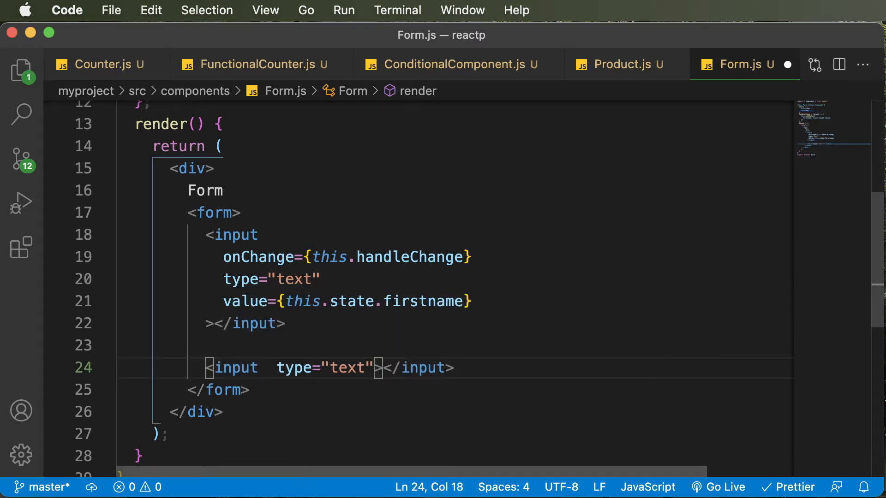
text(value;)
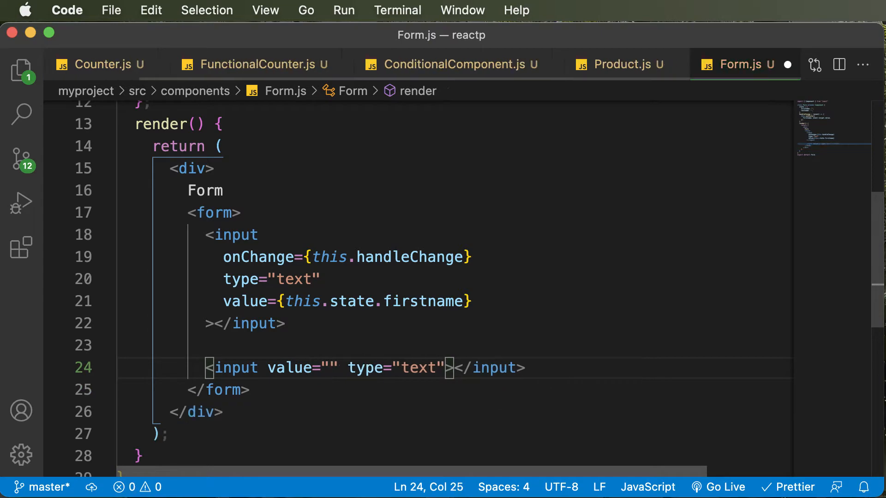
text({this.state.lastname)
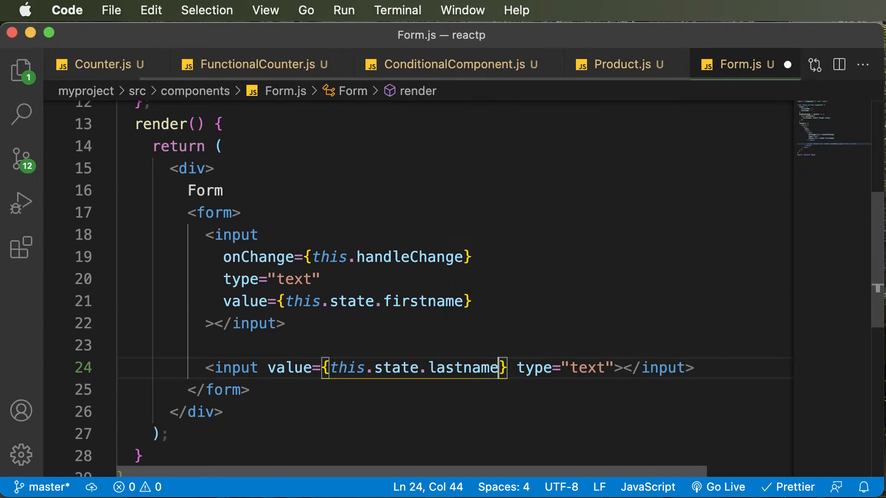
Step: Set the second input's onChange to {this.handleLastNameChange}
double_click(532, 368)
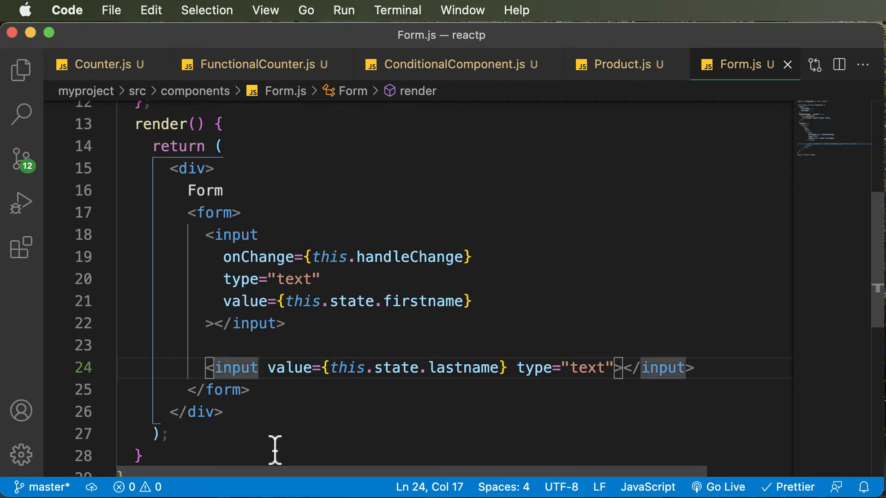
mouse_move(604, 367)
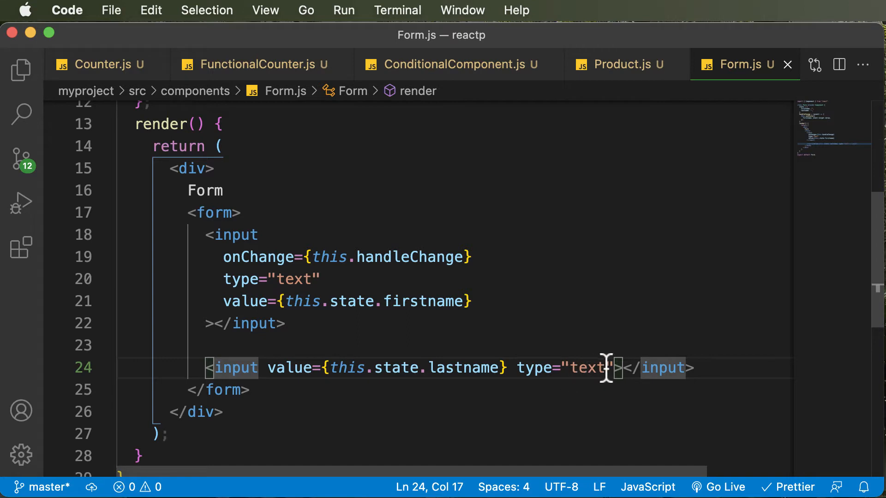
text(onc)
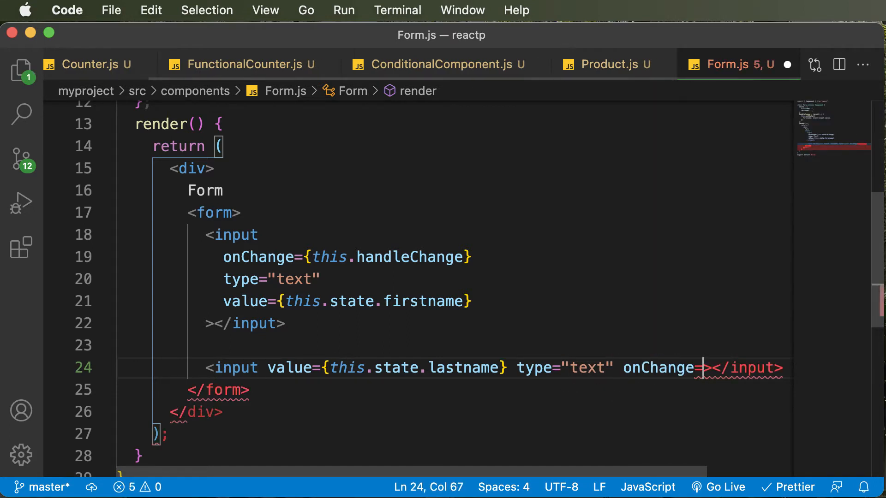
text({})
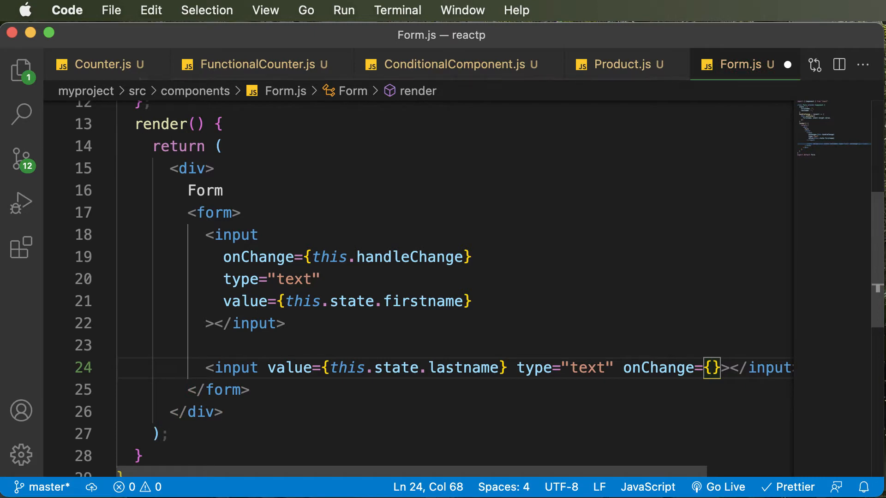
text(this.)
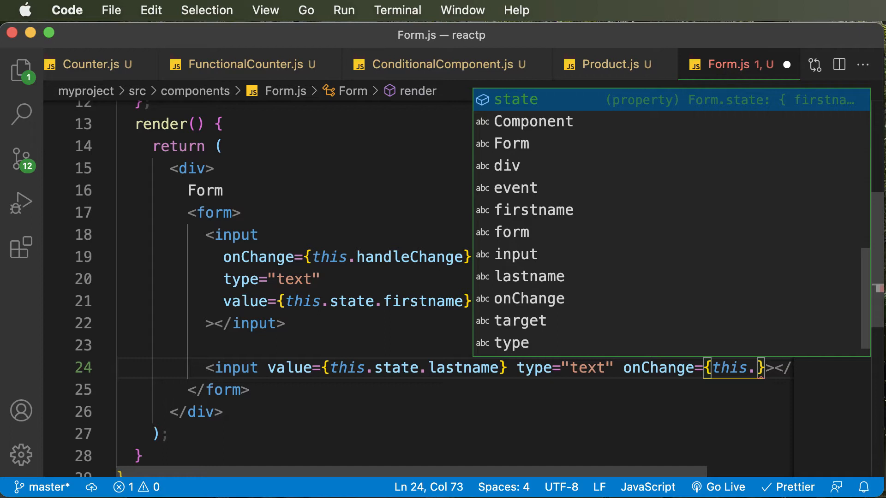
text(handle)
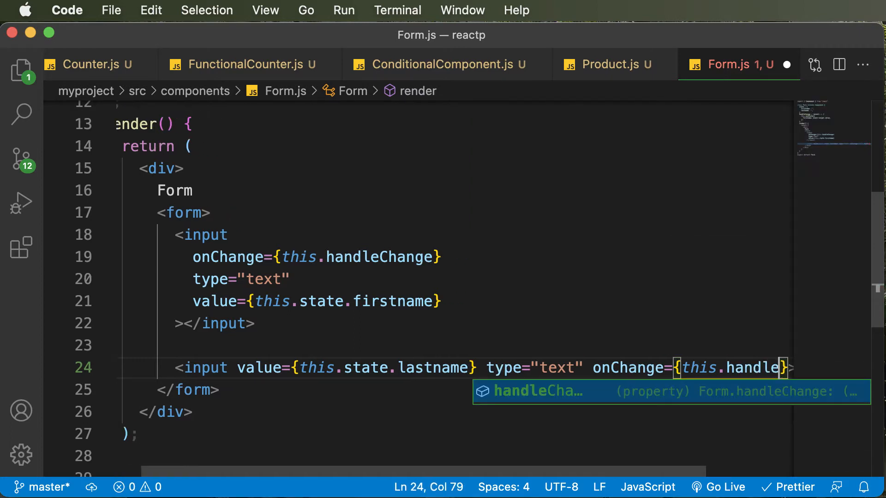
text(LastNam)
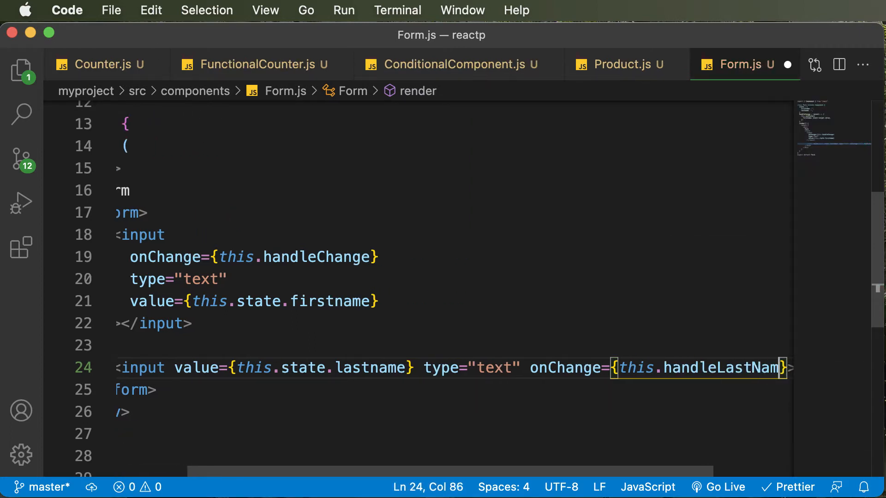
text(eChange)
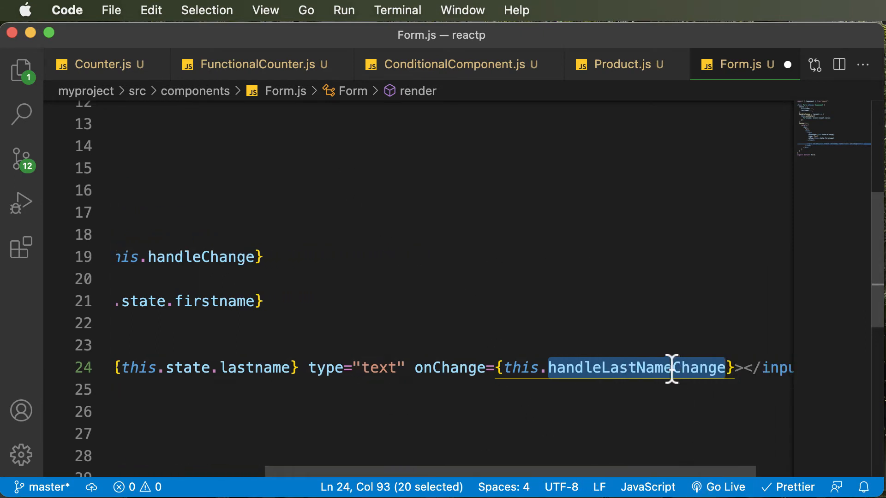
mouse_move(660, 392)
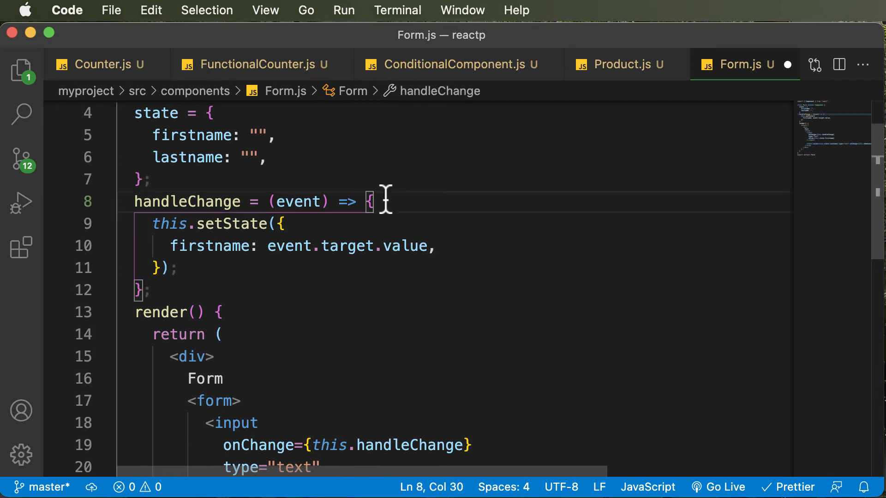
Step: Declare handleLastNameChange = (event) => { below the first change handler
key(Enter)
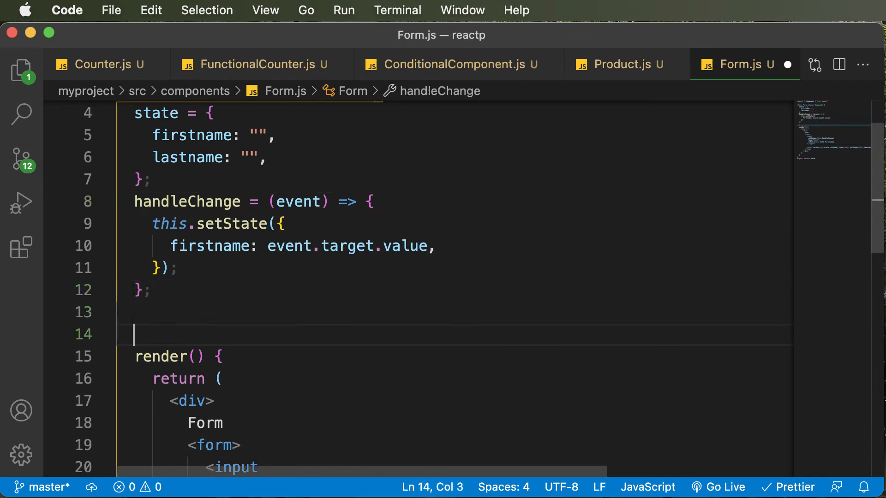
text(handleLastNameChange;)
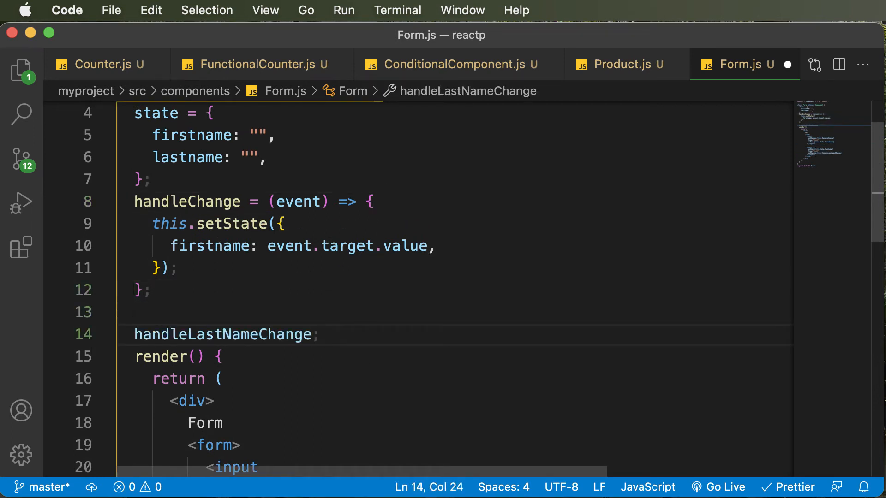
text(=)
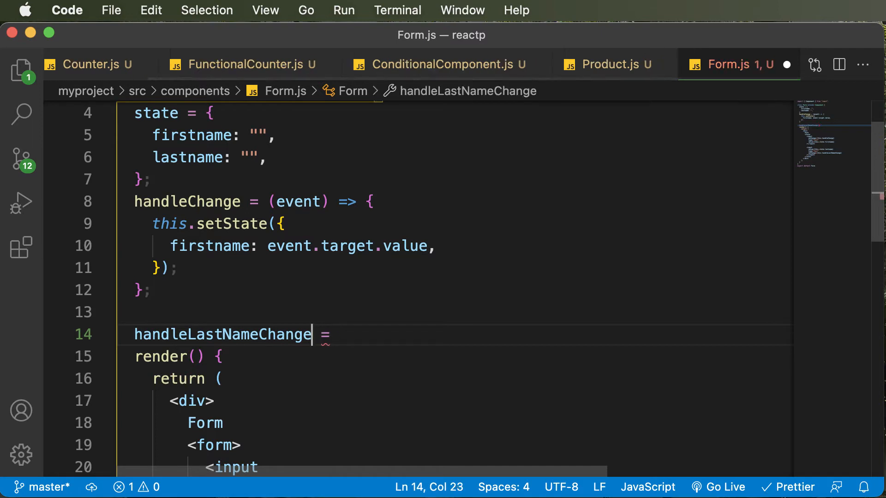
text(())
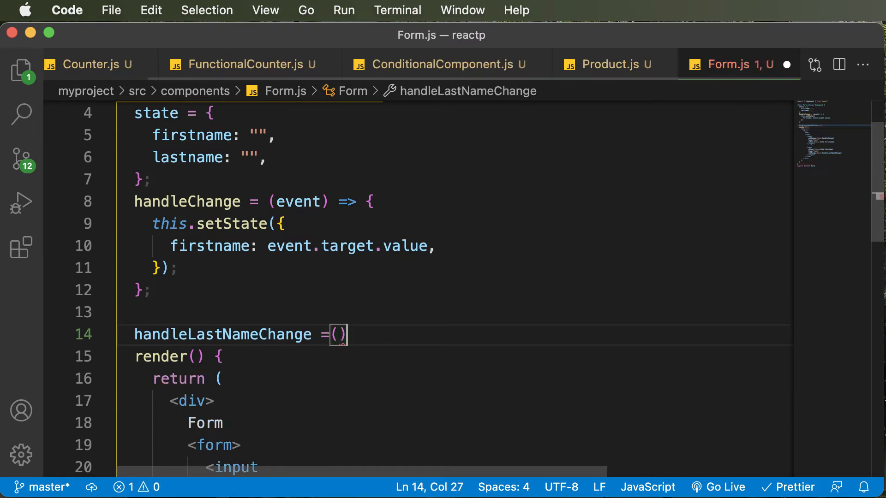
text(=>{)
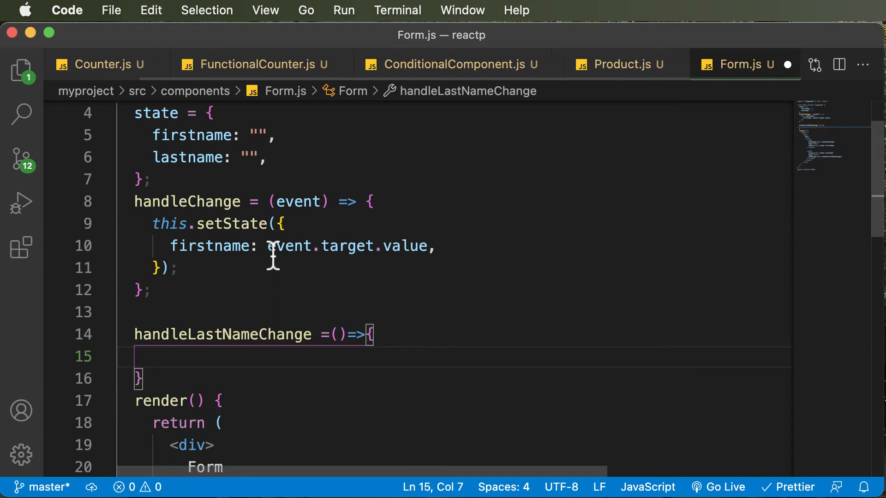
text(event)
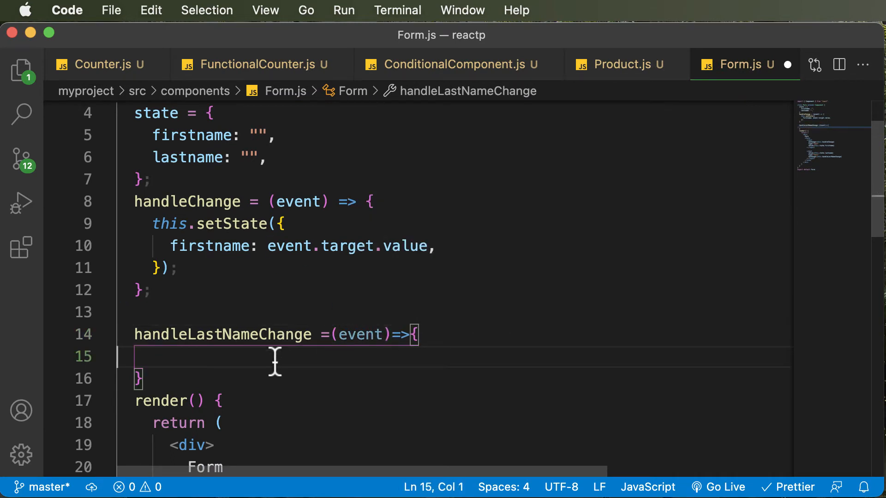
Step: Write the handler body setting lastname to event.target.value via this.setState
key(tab)
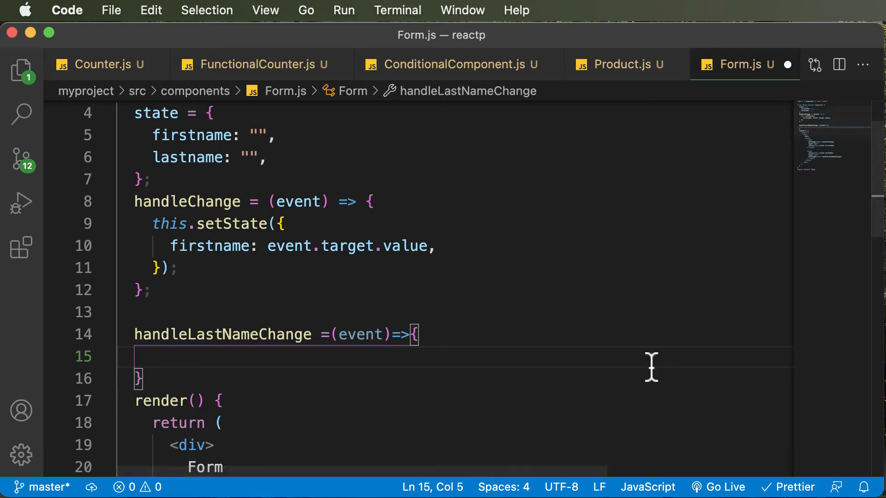
mouse_move(209, 245)
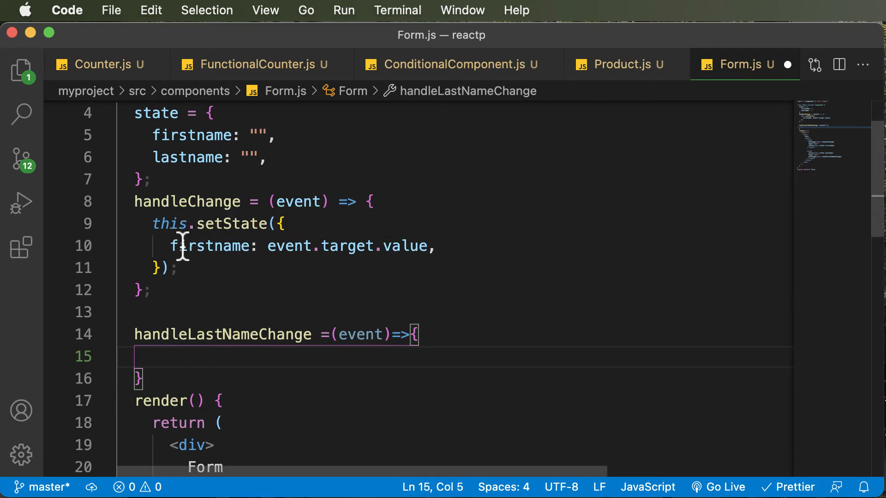
text(this.setState({)
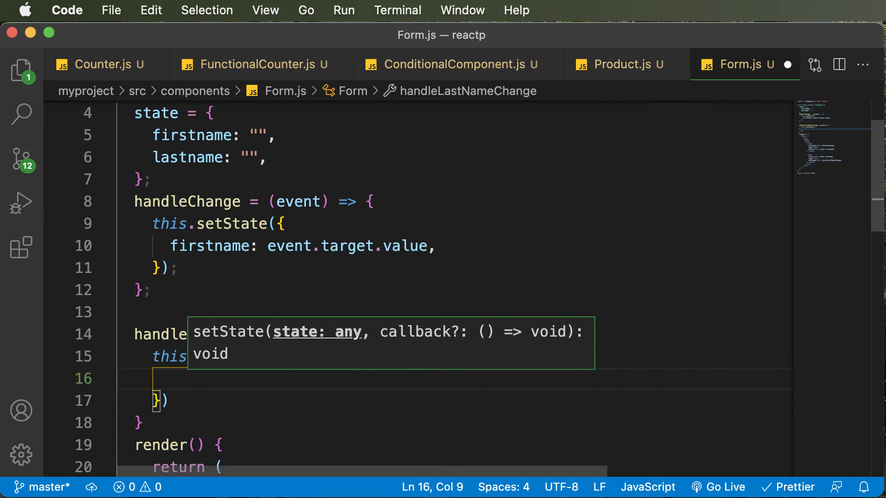
text(lastname)
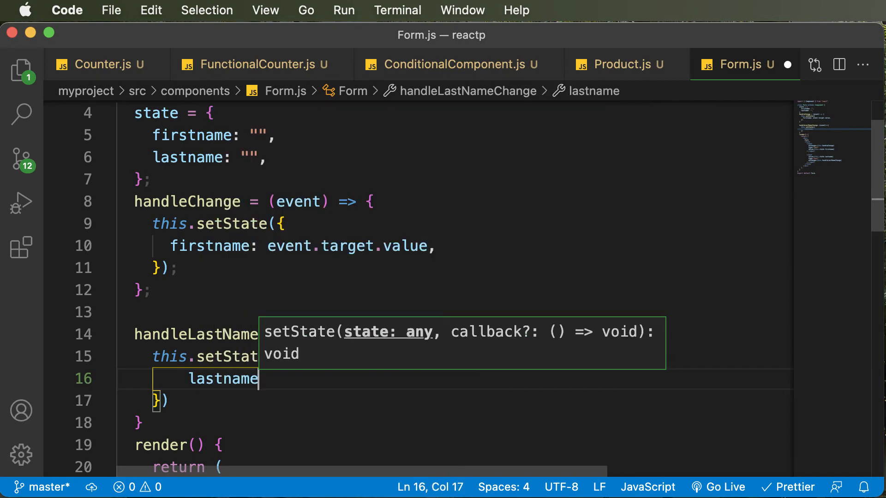
text(:event.)
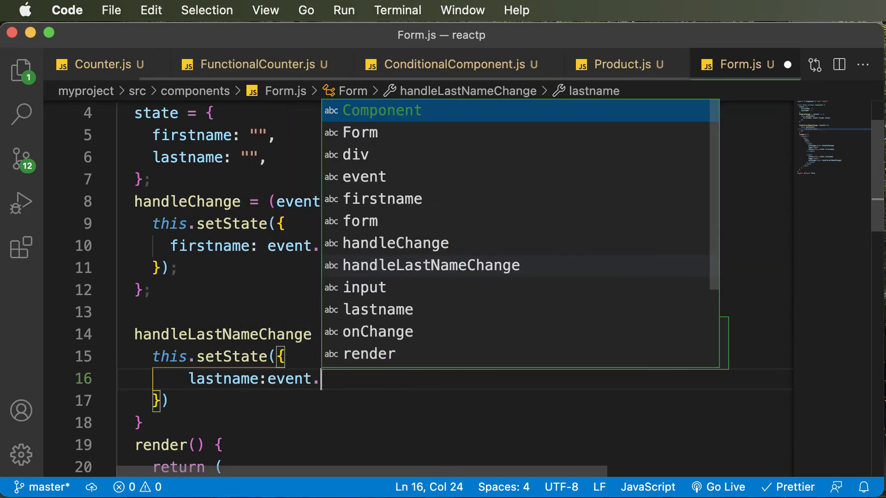
text(tar)
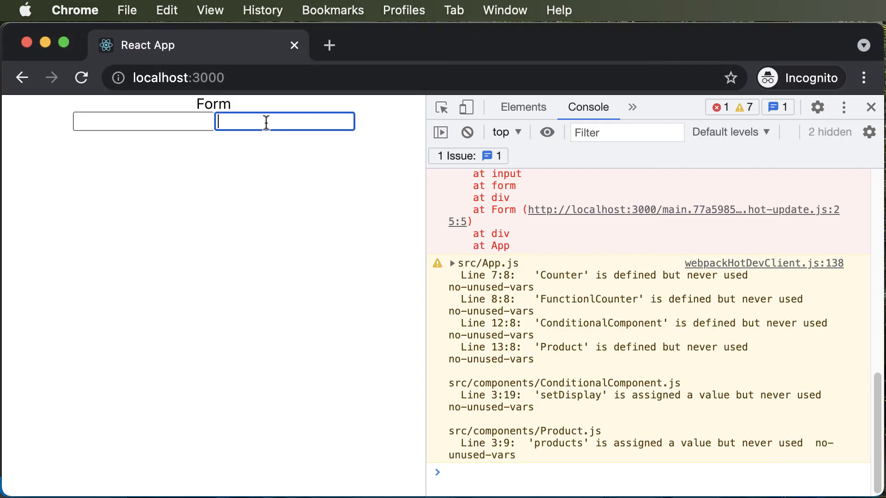
Step: Type 'ford' into the form's last-name field and 'John' as first name
click(81, 77)
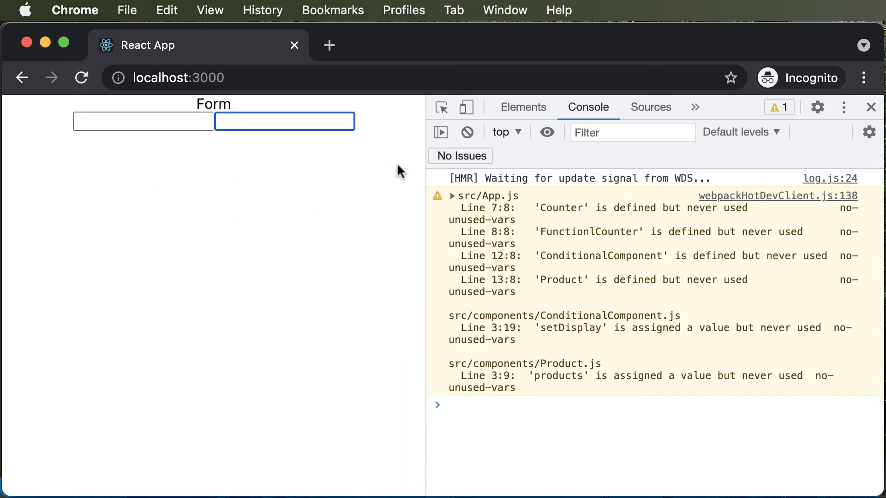
text(ford)
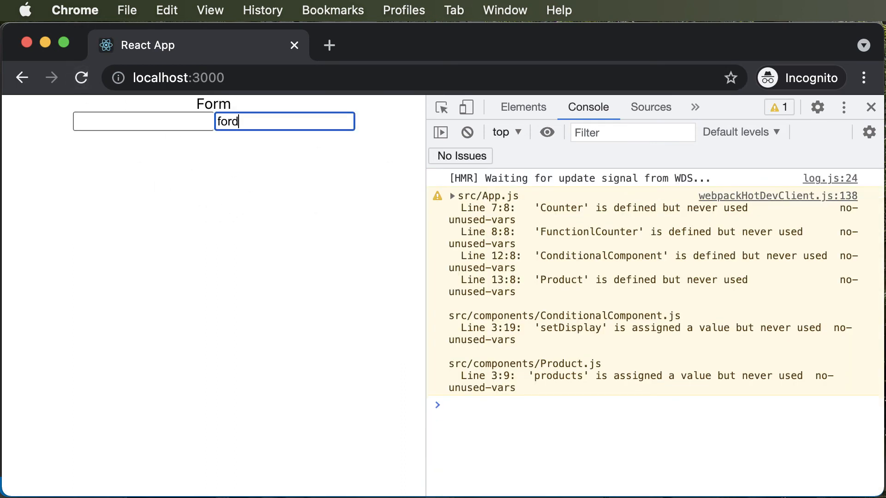
mouse_move(268, 131)
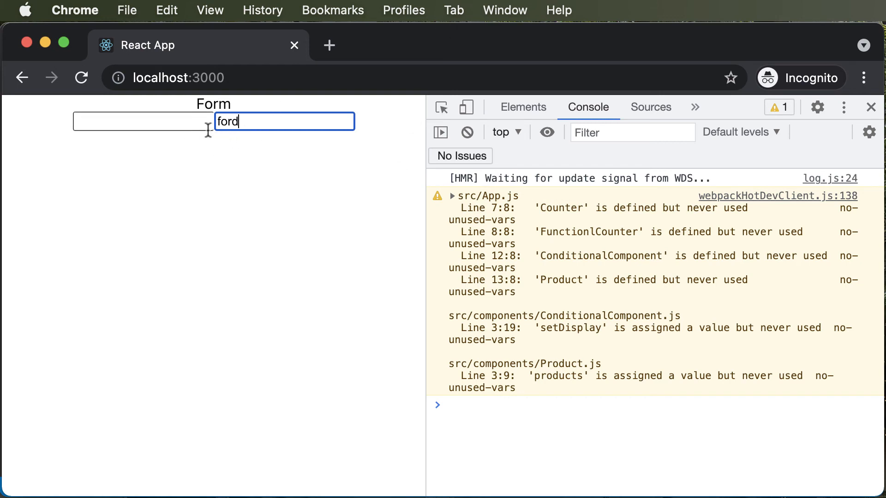
text(John)
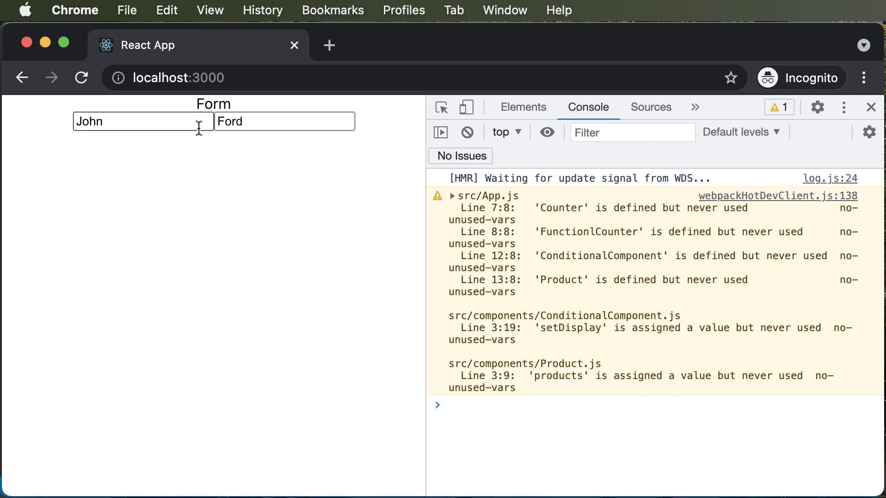
Step: Click into the last-name field holding Ford to confirm it beside John
click(285, 121)
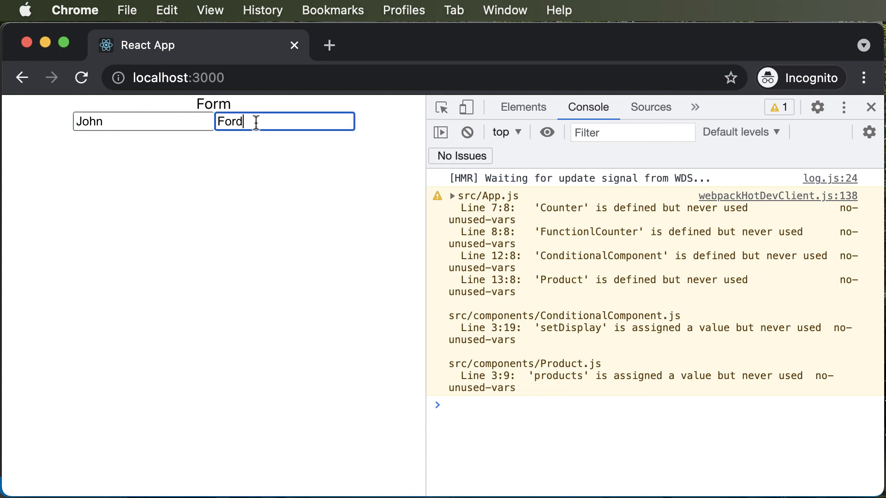
mouse_move(267, 168)
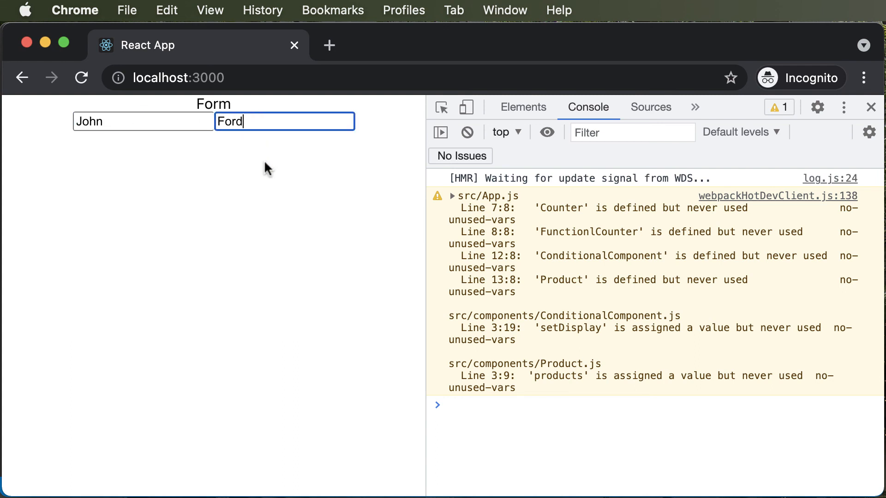
mouse_move(310, 115)
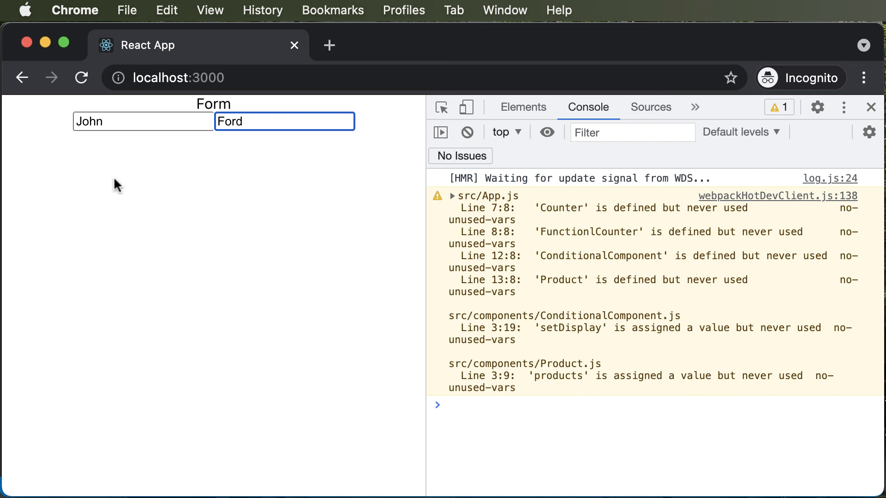
mouse_move(875, 359)
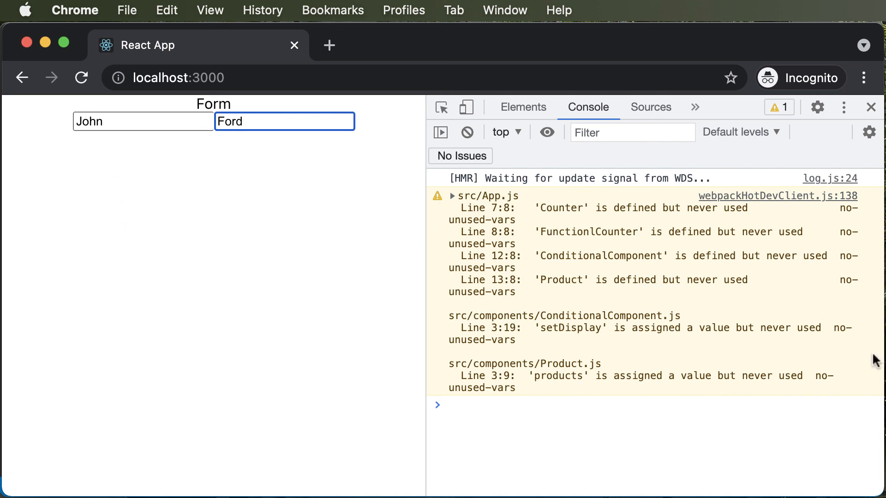